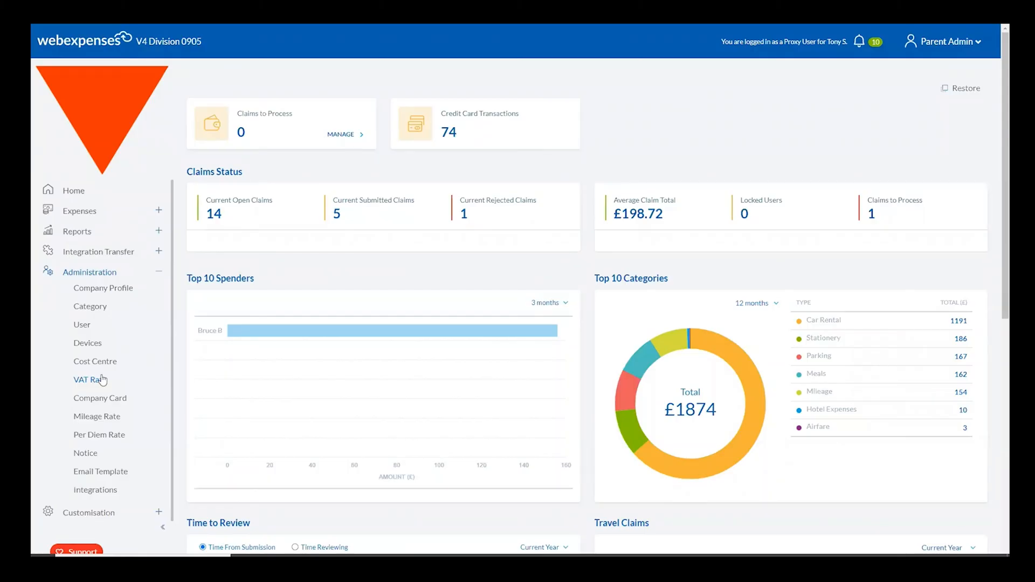
Open the Category list under Administration in the left navigation
{"action": "left_click", "coordinate": [90, 305]}
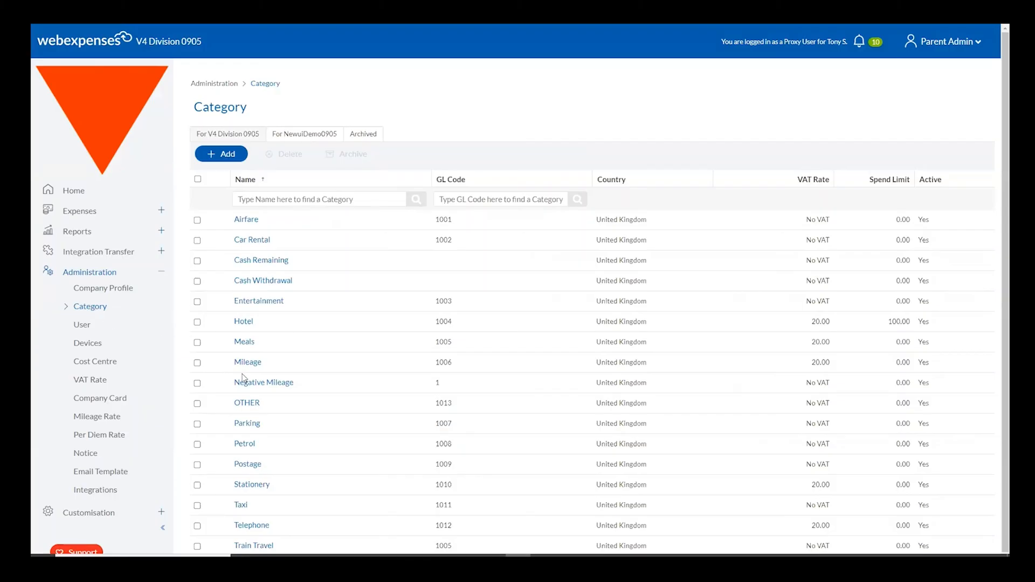
{"action": "left_click", "coordinate": [247, 361]}
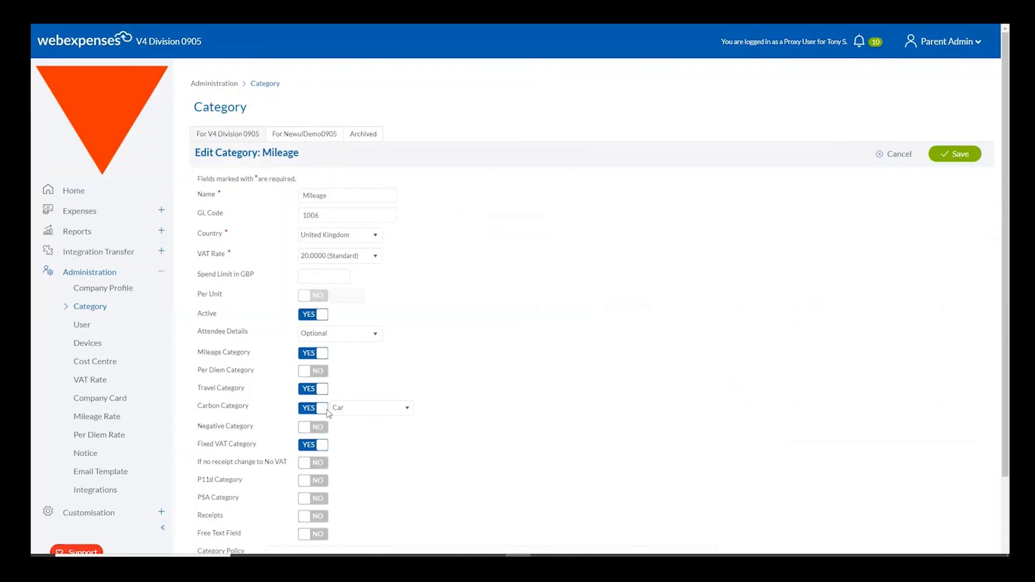
{"action": "left_click", "coordinate": [369, 408]}
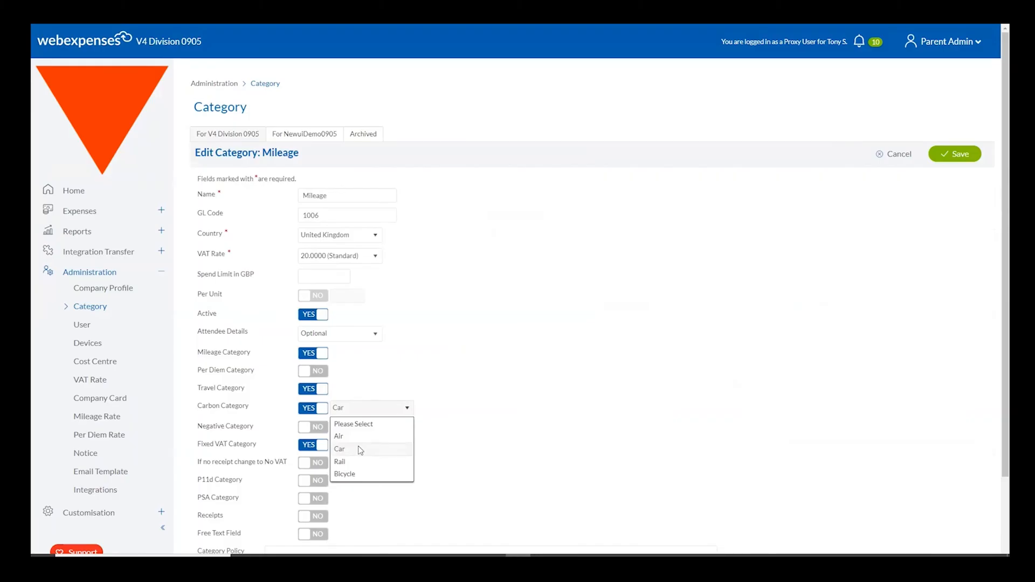
{"action": "left_click", "coordinate": [338, 449]}
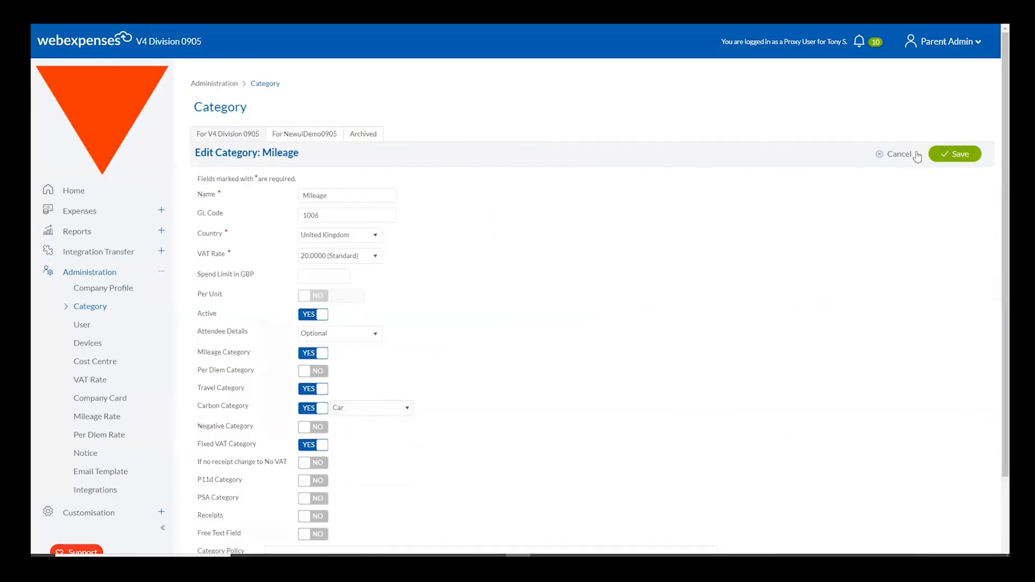
{"action": "mouse_move", "coordinate": [897, 165]}
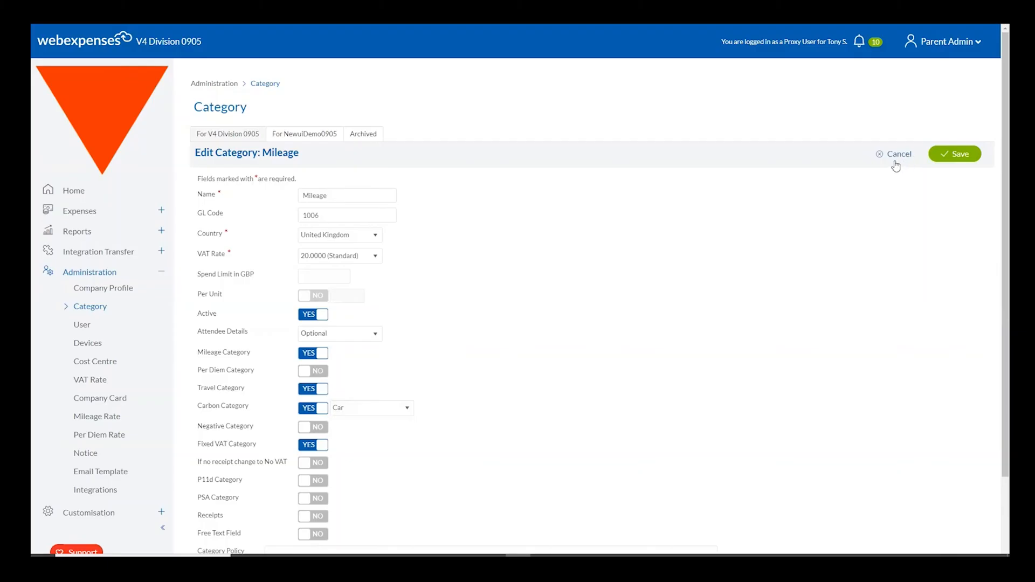
{"action": "left_click", "coordinate": [899, 154]}
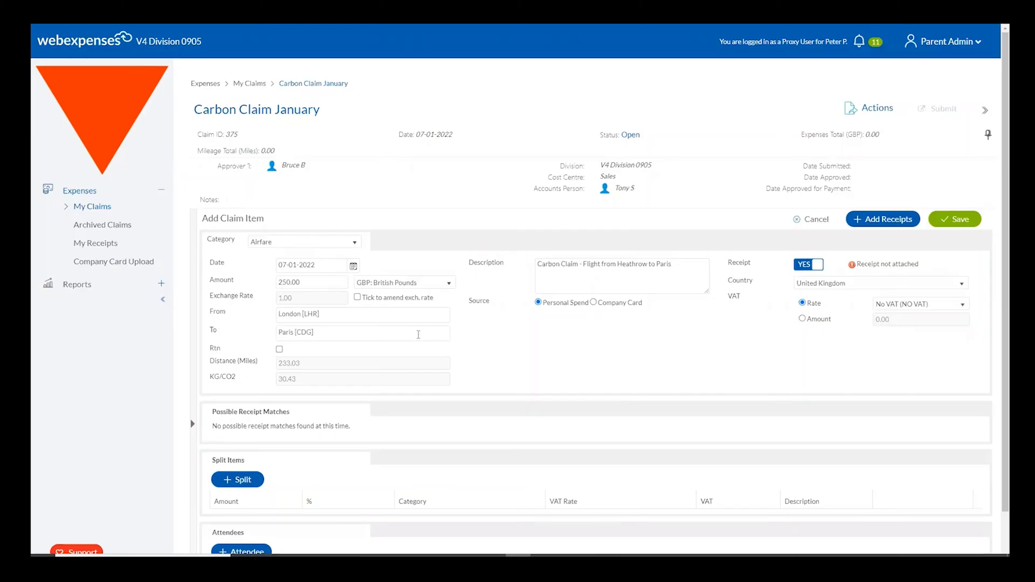
{"action": "mouse_move", "coordinate": [341, 335]}
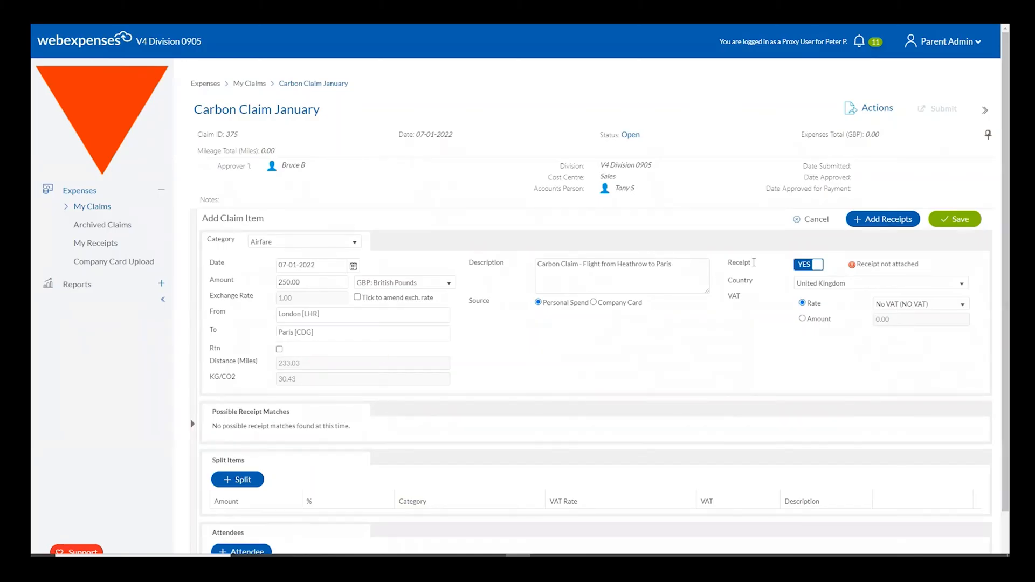
Save the flight item to the Carbon Claim January claim and return to the dashboard's Reports
{"action": "left_click", "coordinate": [955, 218]}
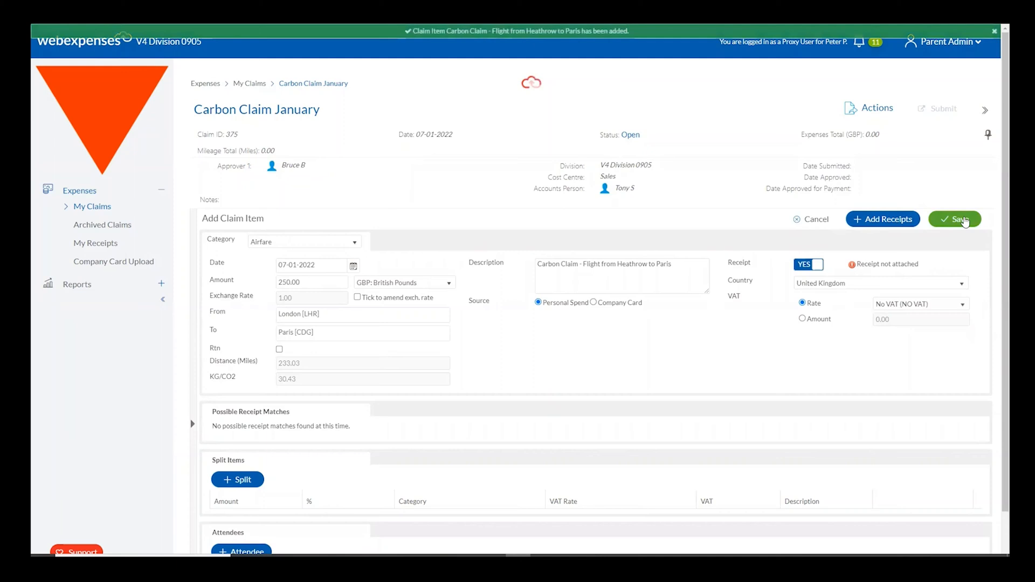
{"action": "left_click", "coordinate": [955, 218]}
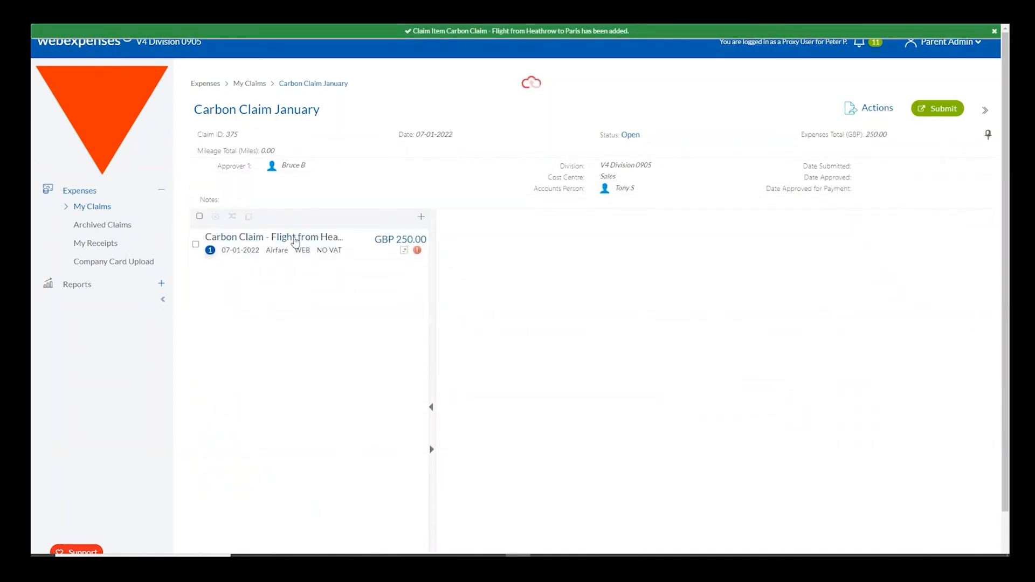
{"action": "left_click", "coordinate": [273, 238]}
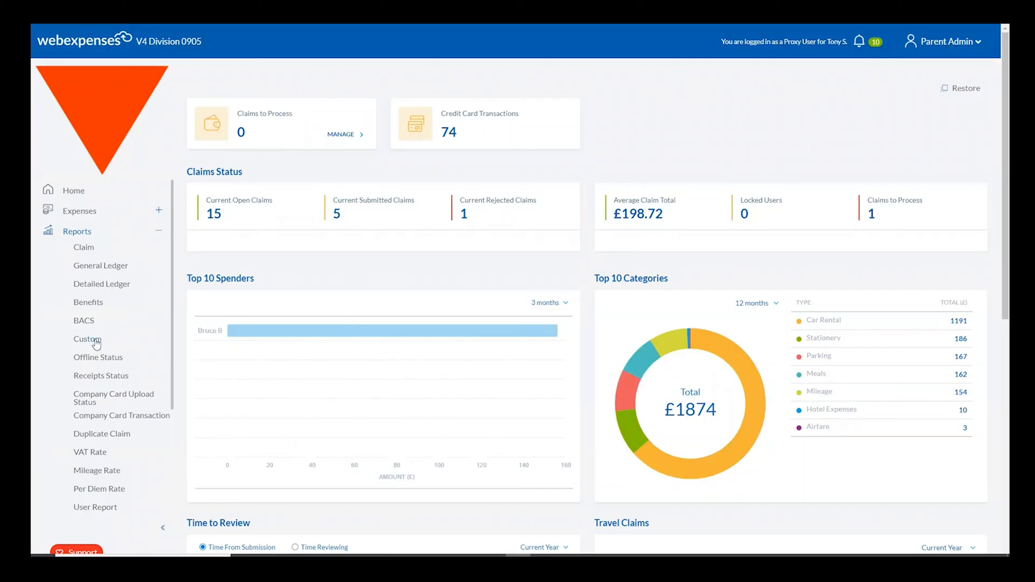
Load the saved Carbon Tracking Report from Custom reports and view its Select Columns page
{"action": "left_click", "coordinate": [86, 339]}
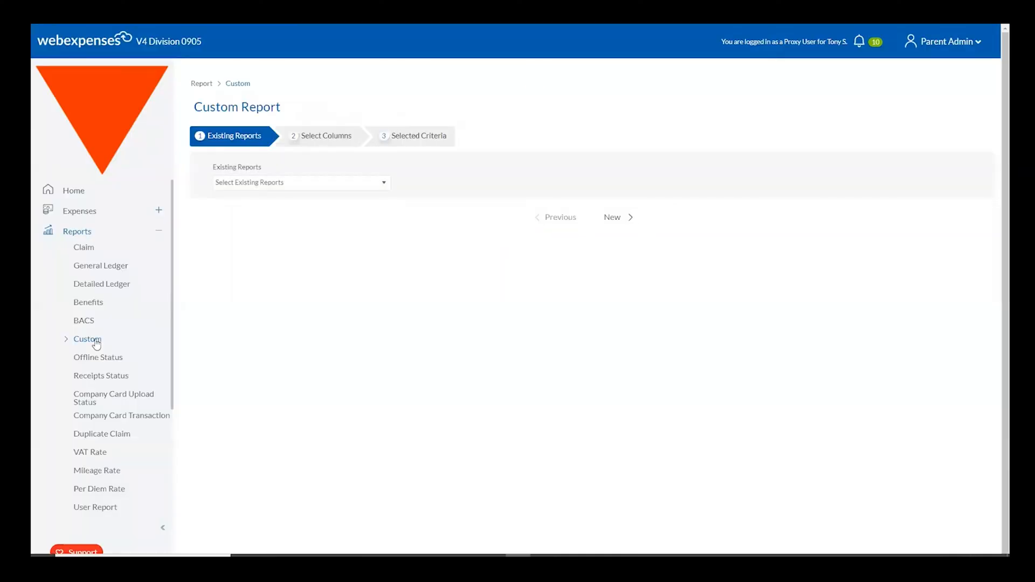
{"action": "left_click", "coordinate": [301, 182]}
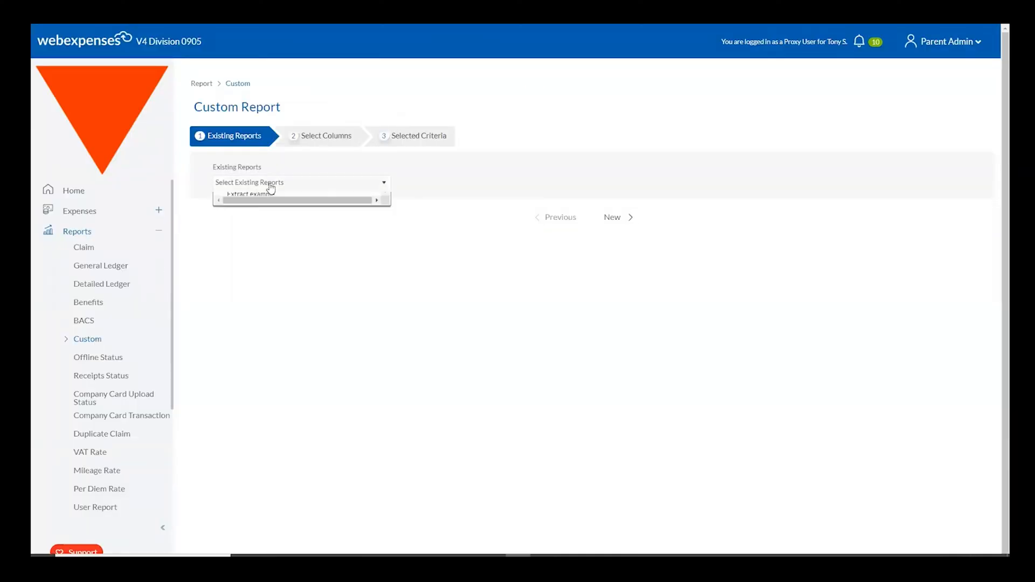
{"action": "left_click", "coordinate": [249, 194]}
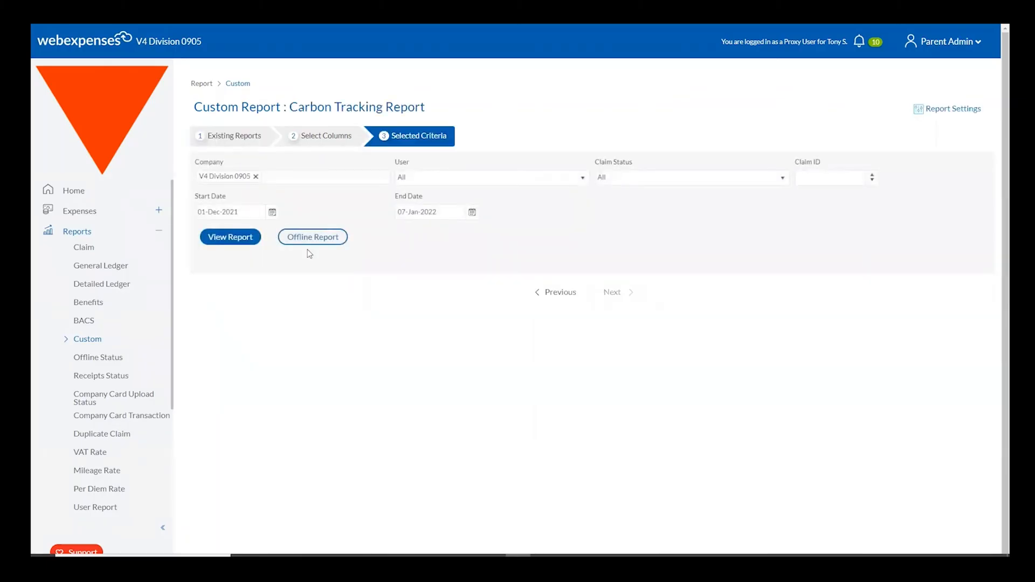
{"action": "left_click", "coordinate": [323, 136]}
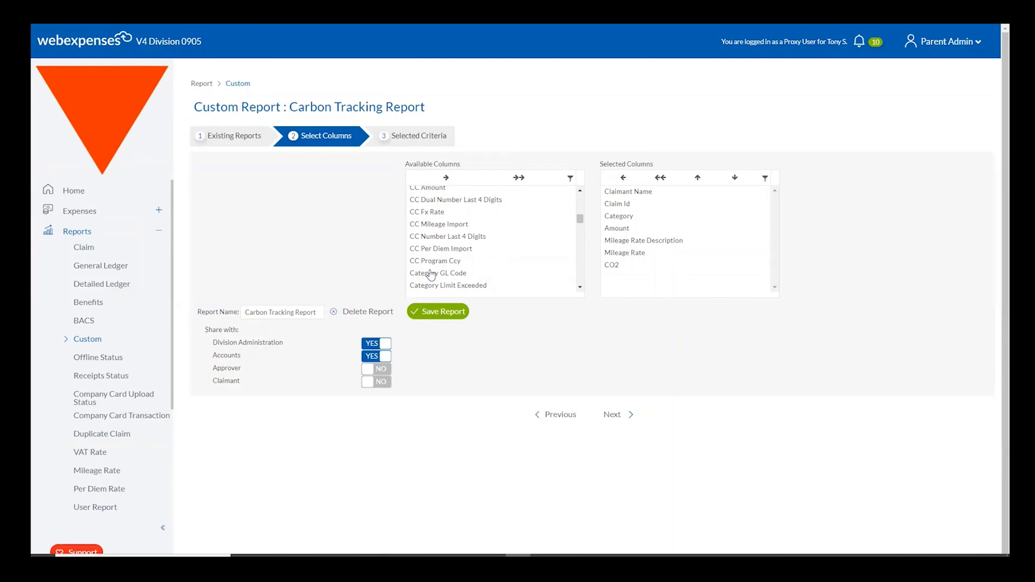
Review the available columns and save the report's seven-column setup including CO2
{"action": "scroll", "scroll_direction": "down", "scroll_amount": 3}
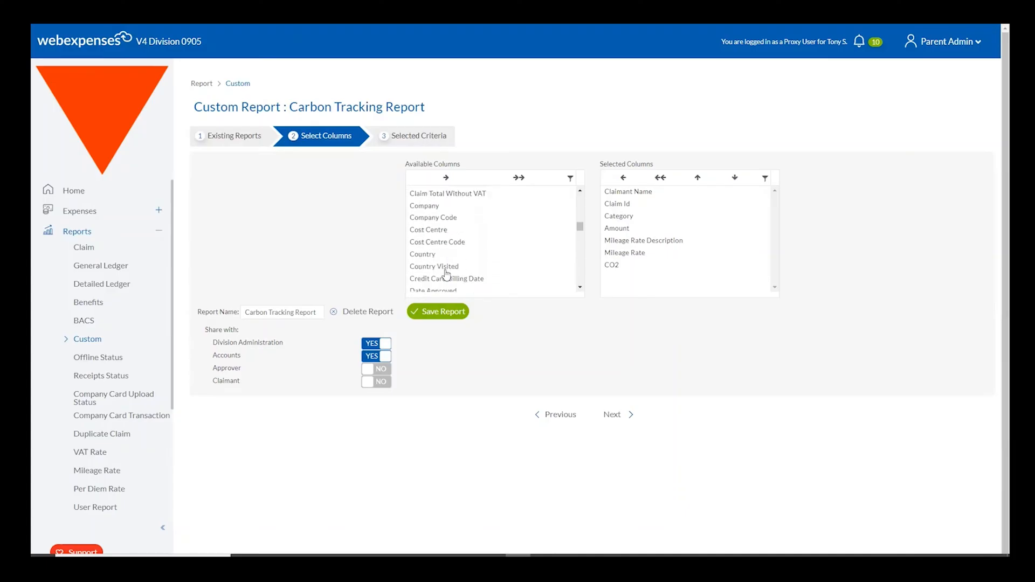
{"action": "scroll", "scroll_direction": "down", "scroll_amount": 3}
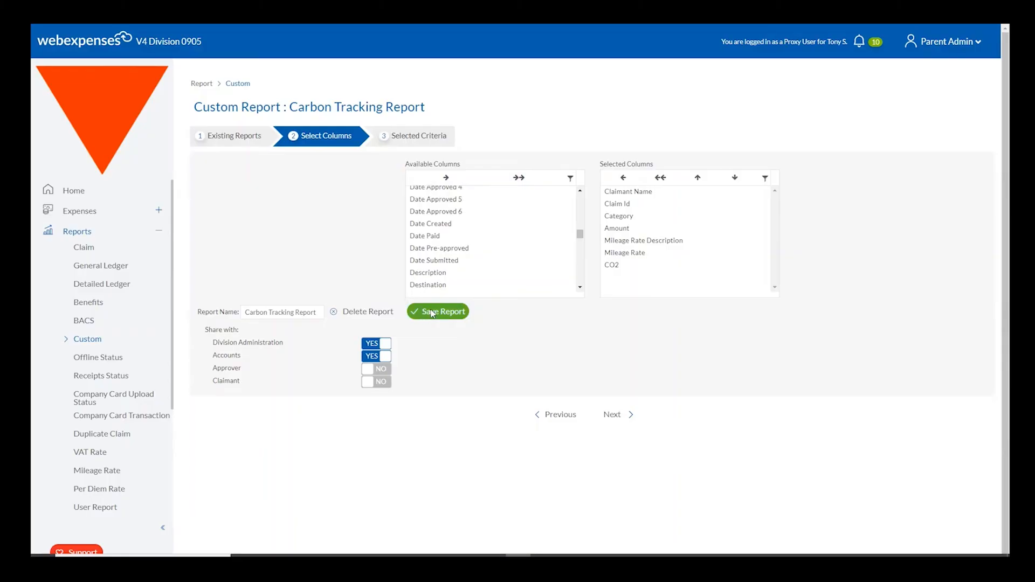
{"action": "left_click", "coordinate": [438, 311]}
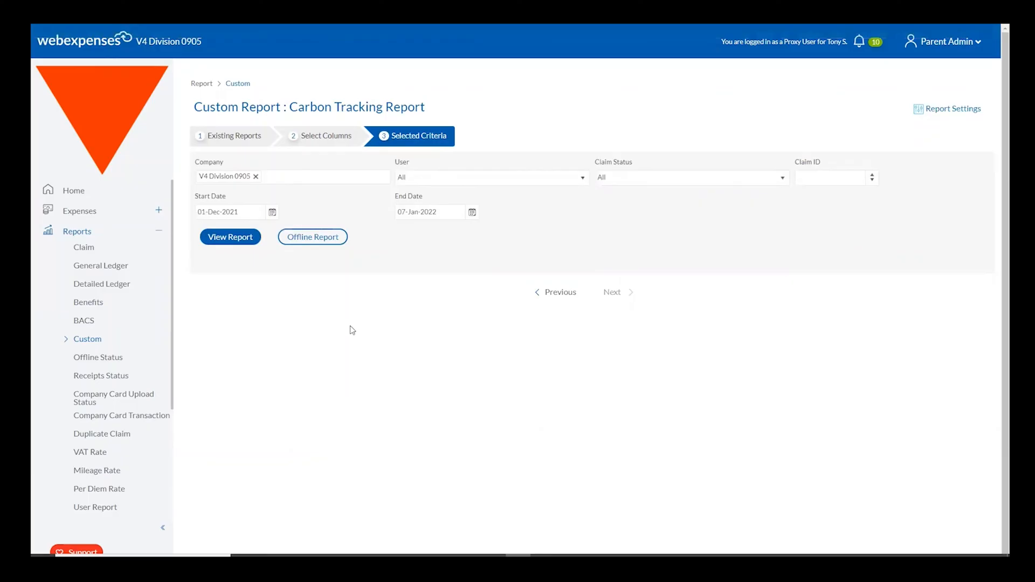
View the Carbon Tracking Report results for 01-Dec-2021 to 07-Jan-2022
{"action": "left_click", "coordinate": [229, 237]}
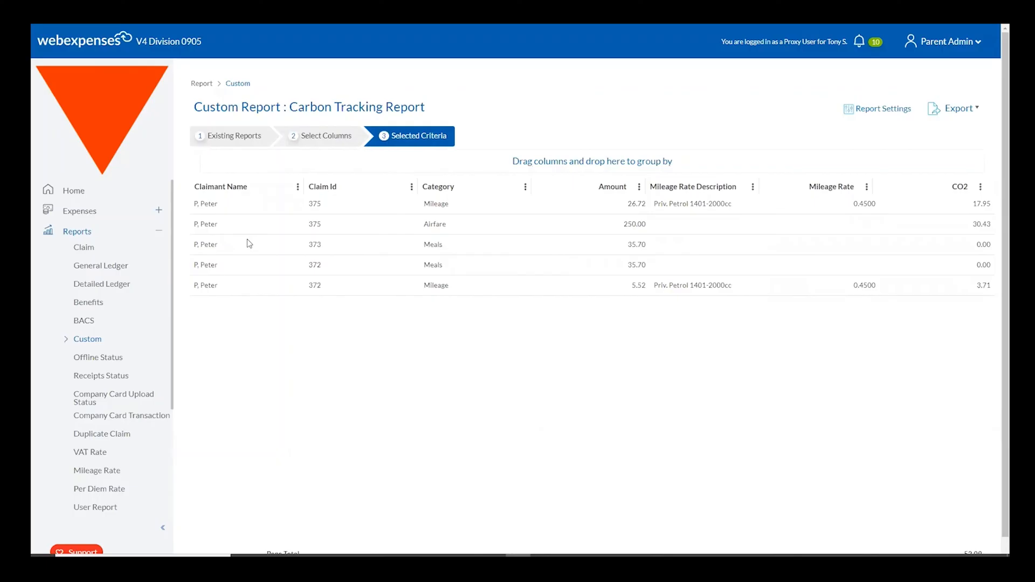
{"action": "mouse_move", "coordinate": [818, 234]}
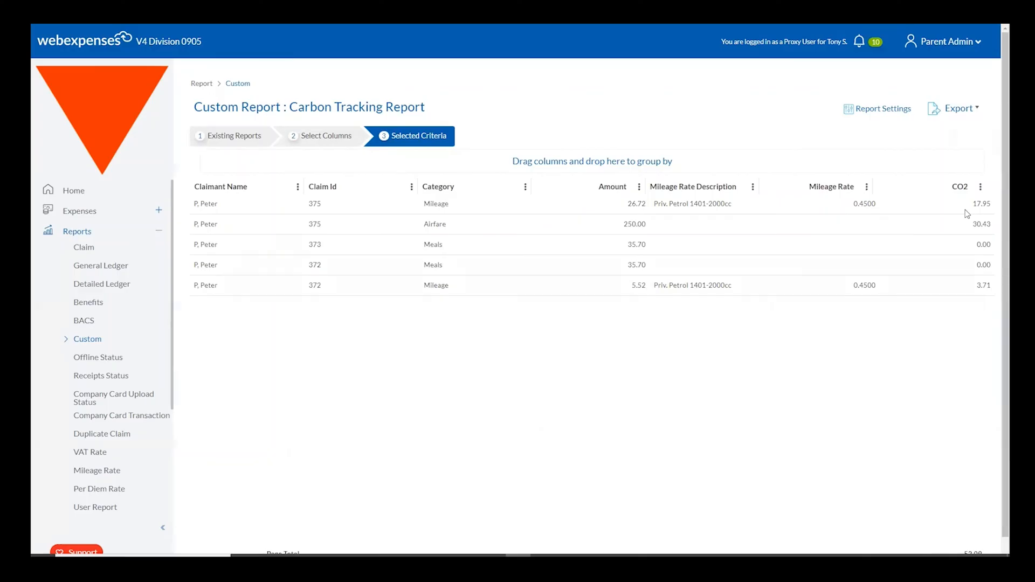
Filter the CO2 column to values greater than 0.00
{"action": "left_click", "coordinate": [981, 187]}
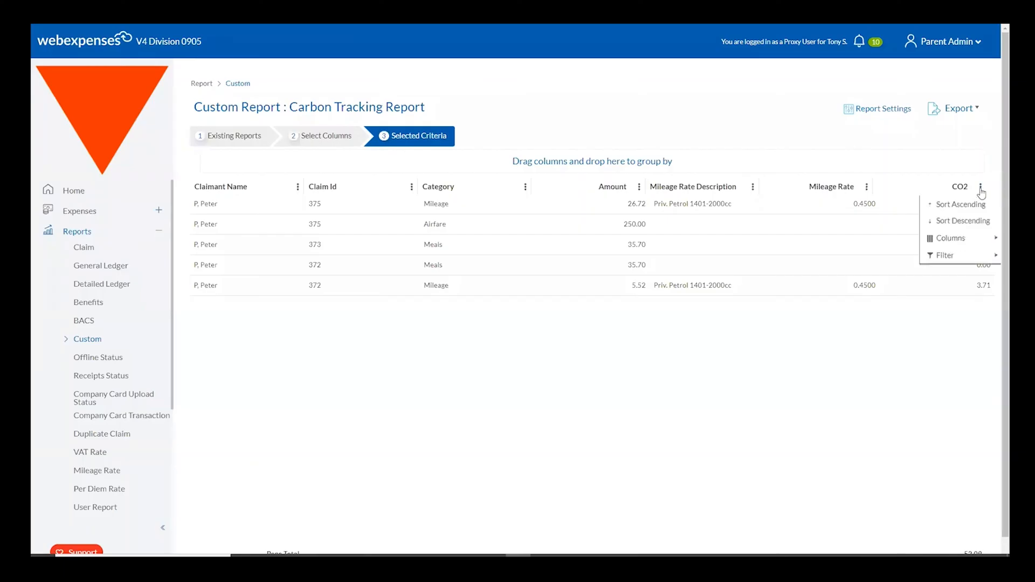
{"action": "left_click", "coordinate": [945, 256]}
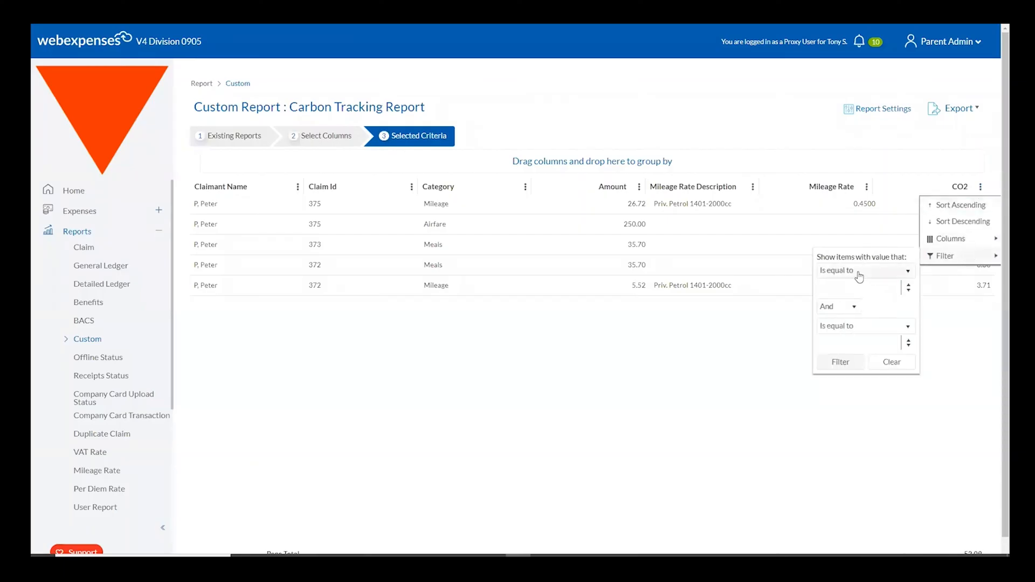
{"action": "left_click", "coordinate": [863, 270]}
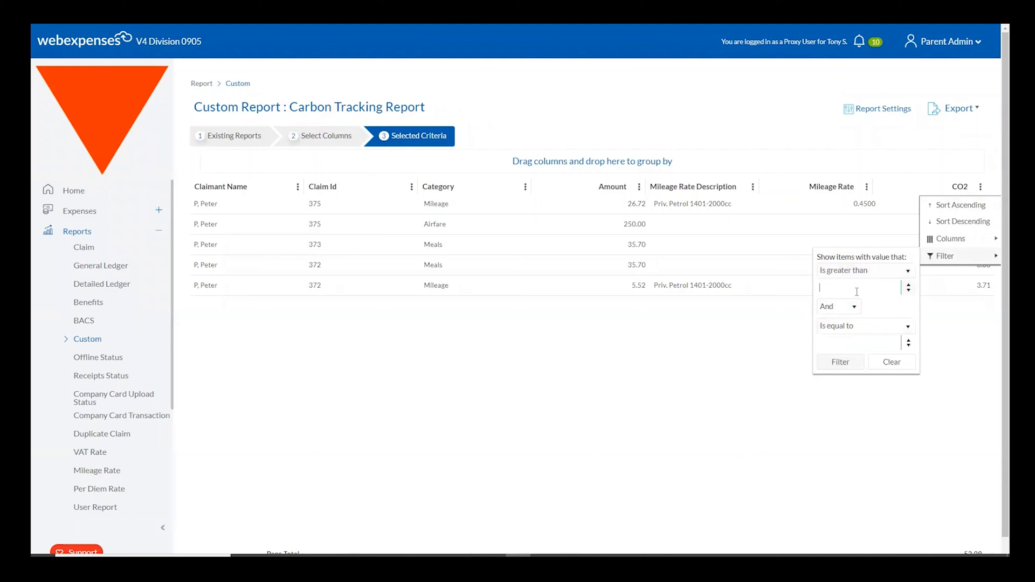
{"action": "type", "text": "0.00"}
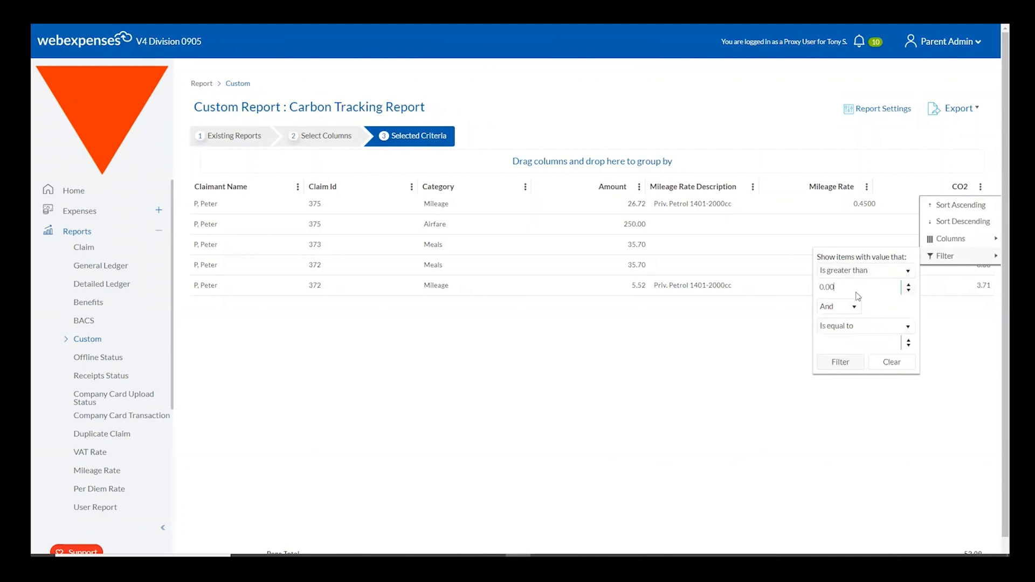
{"action": "left_click", "coordinate": [840, 361]}
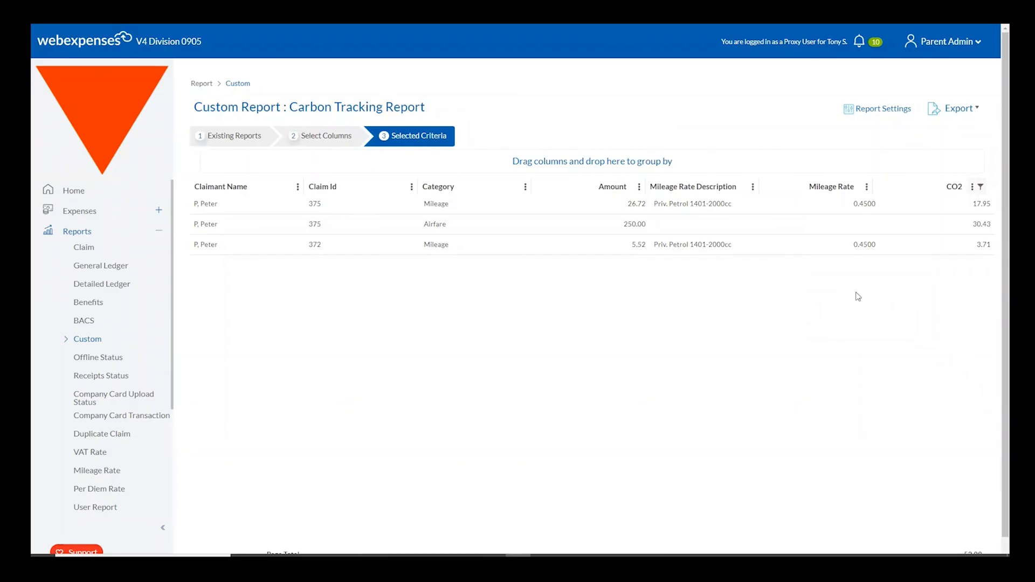
Group the report rows by Category
{"action": "left_click", "coordinate": [959, 108]}
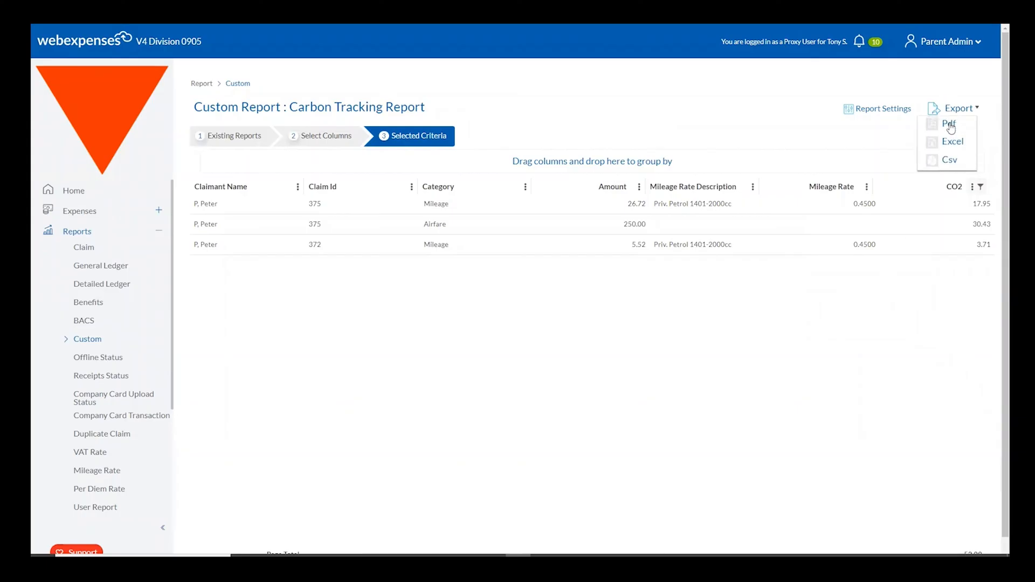
{"action": "left_click", "coordinate": [630, 350]}
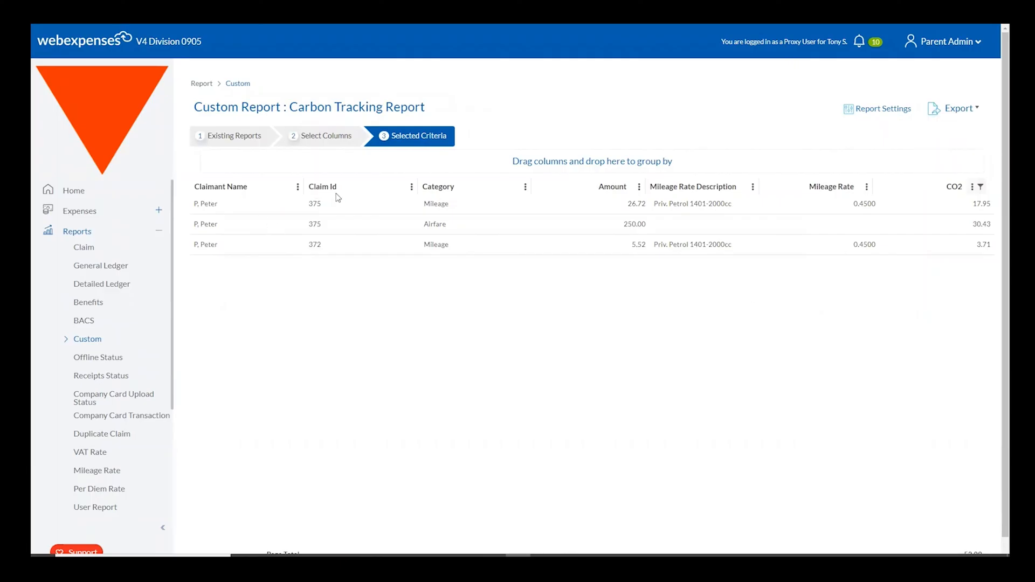
{"action": "left_click_drag", "start_coordinate": [438, 186], "coordinate": [544, 155]}
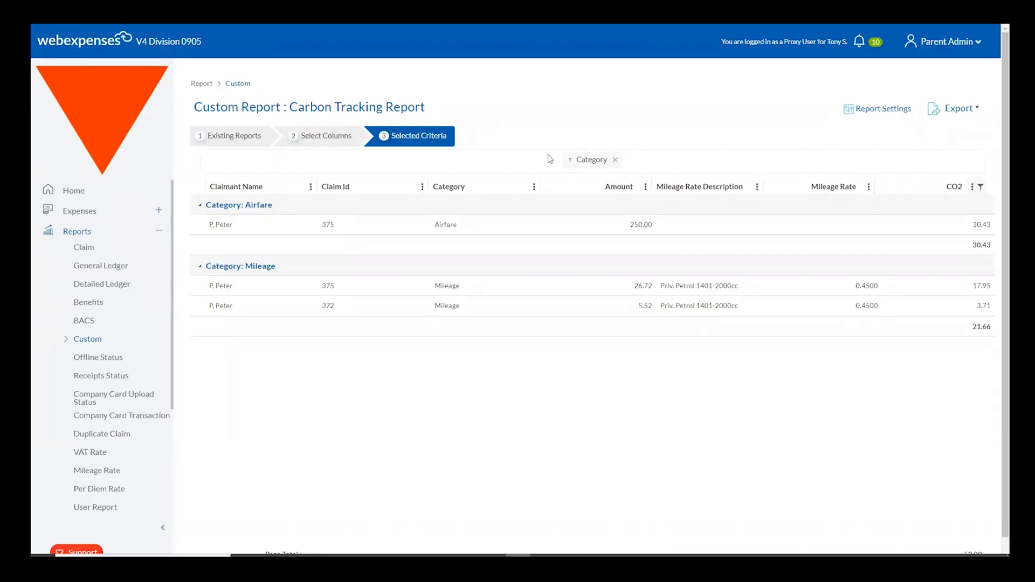
Export the grouped report as a PDF and open the downloaded file
{"action": "left_click", "coordinate": [958, 108]}
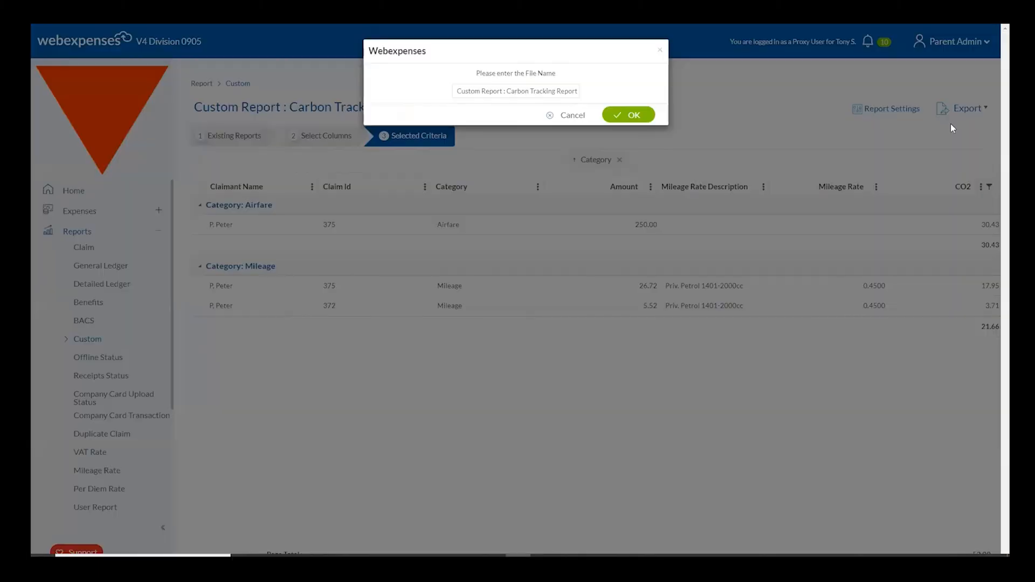
{"action": "left_click", "coordinate": [627, 114]}
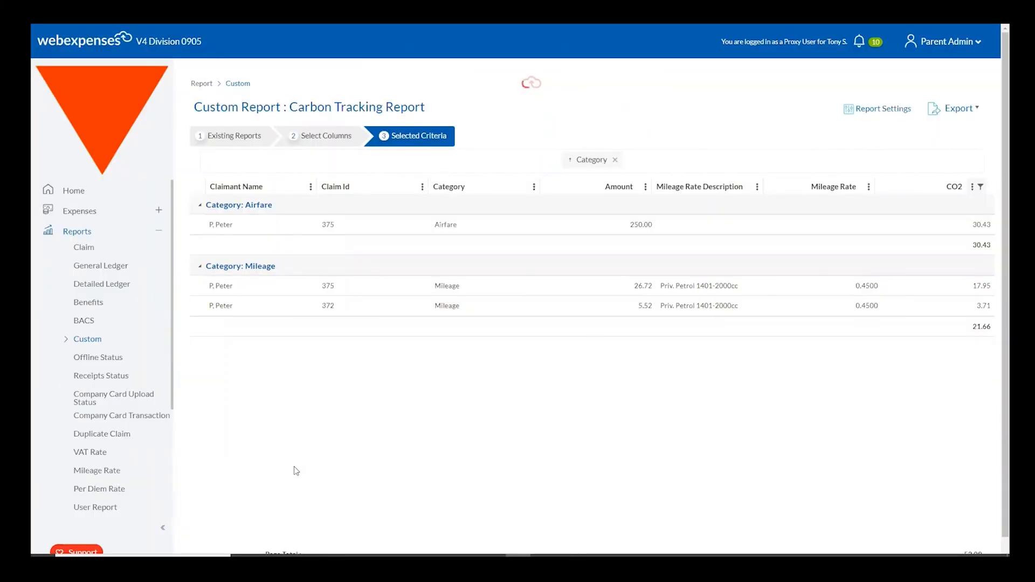
{"action": "left_click", "coordinate": [958, 109]}
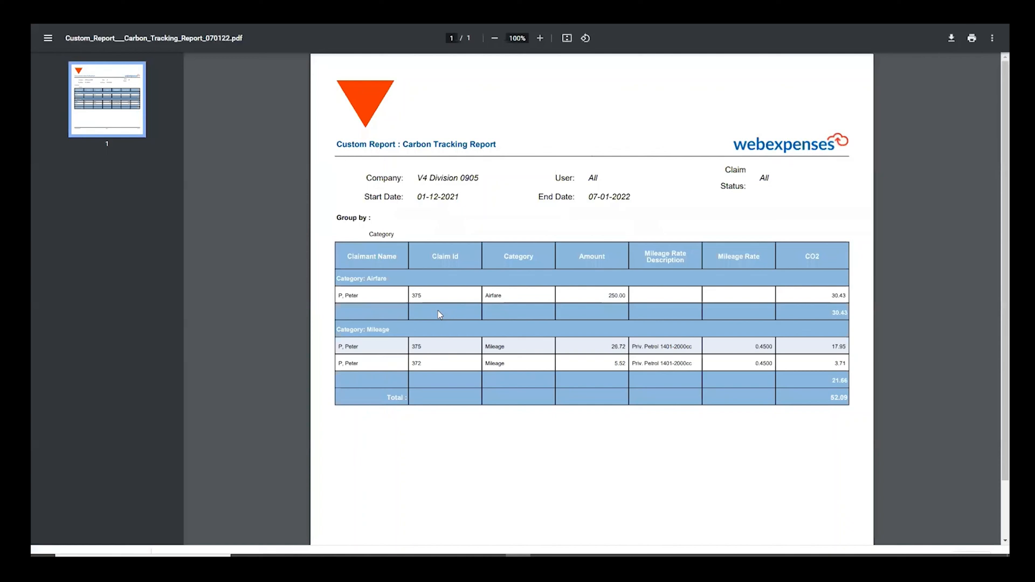